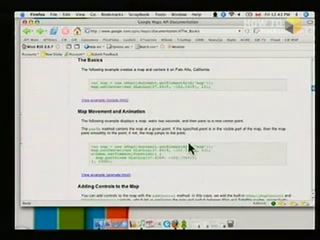
scroll("down", 3)
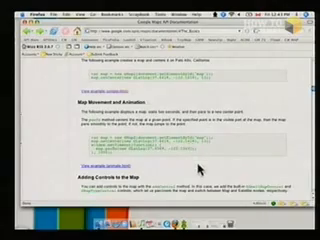